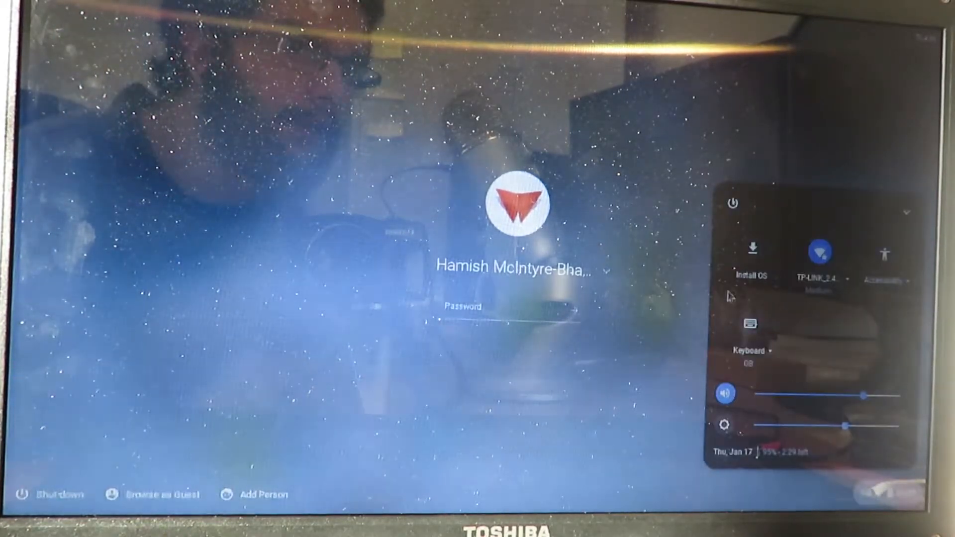
# Launch the CloudReady Installer from the system tray and start installing to the hard drive
pyautogui.click(752, 247)
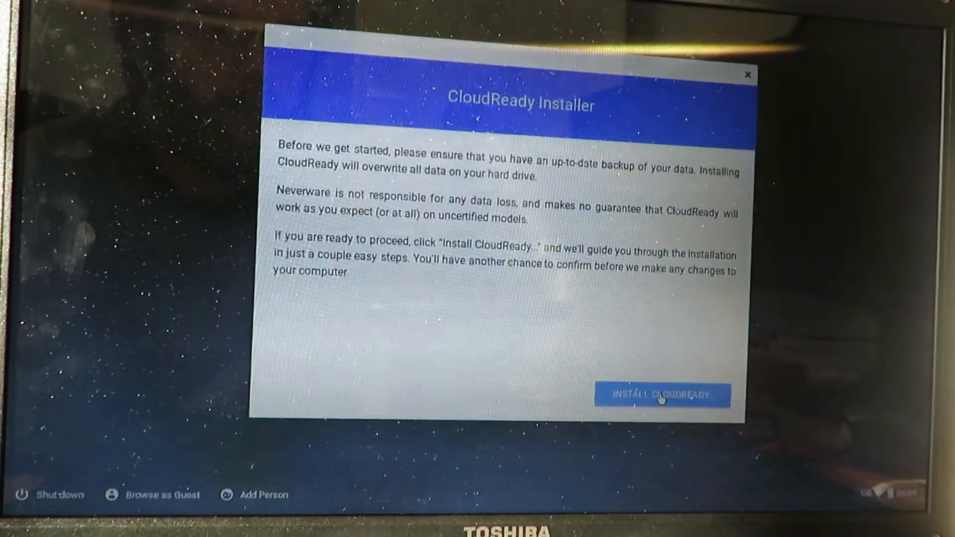
pyautogui.click(667, 408)
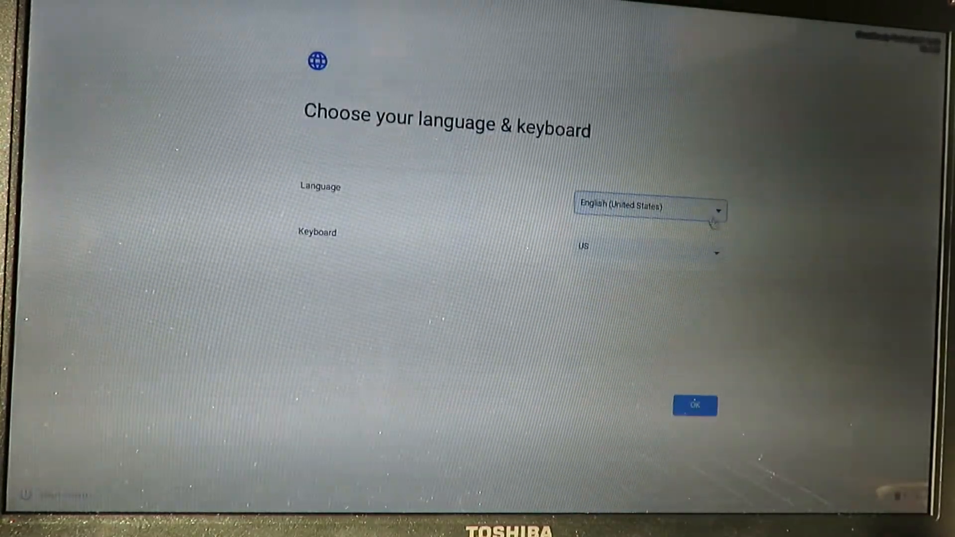
# Choose English (United Kingdom) with a UK keyboard and continue with Let's go
pyautogui.click(718, 207)
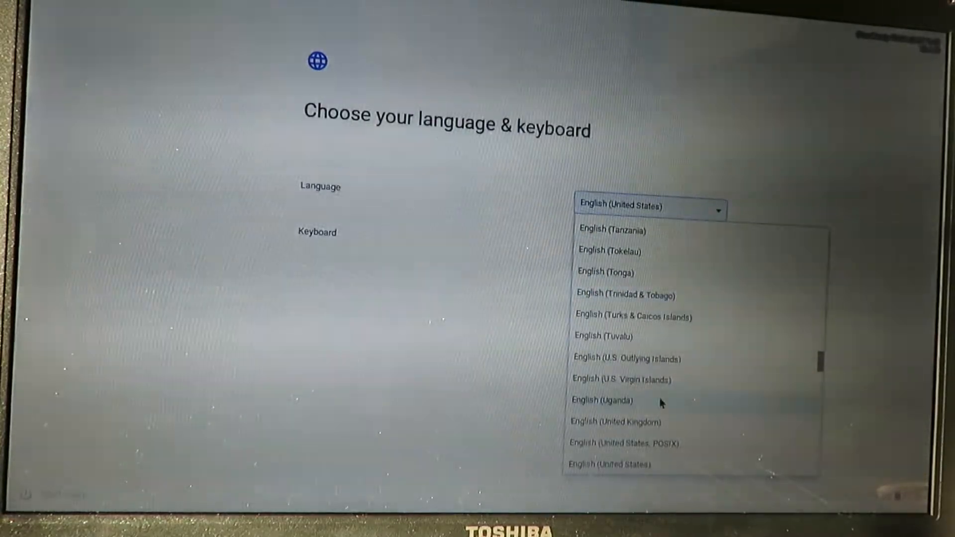
pyautogui.click(615, 422)
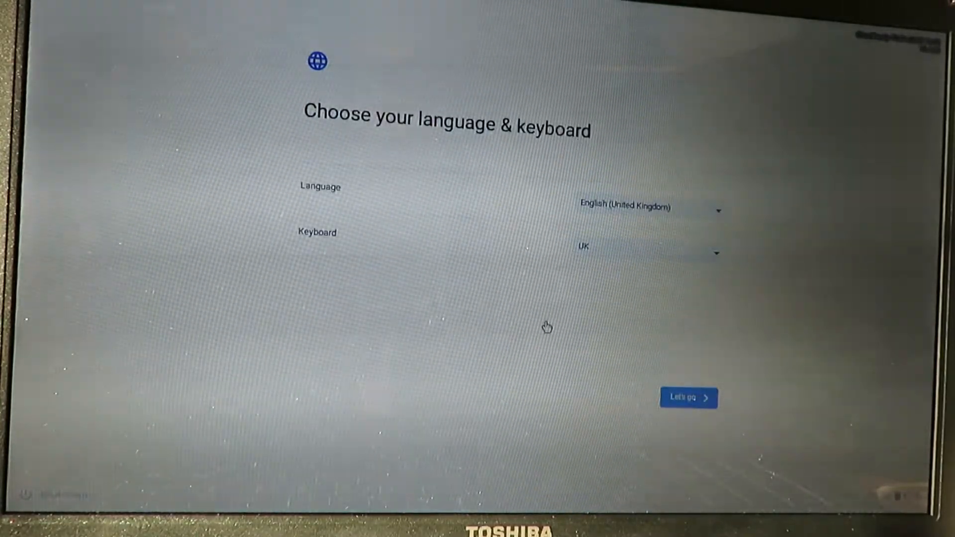
pyautogui.moveTo(683, 422)
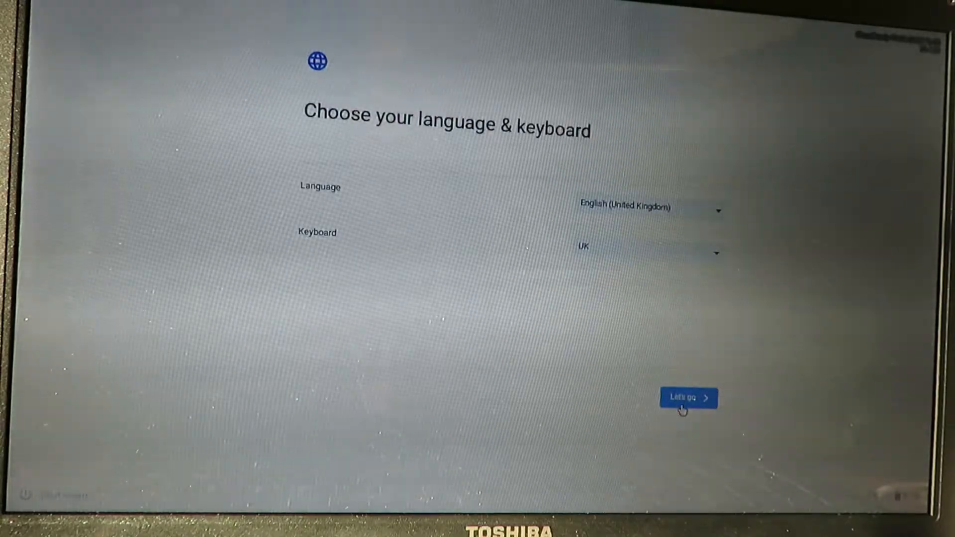
pyautogui.click(689, 398)
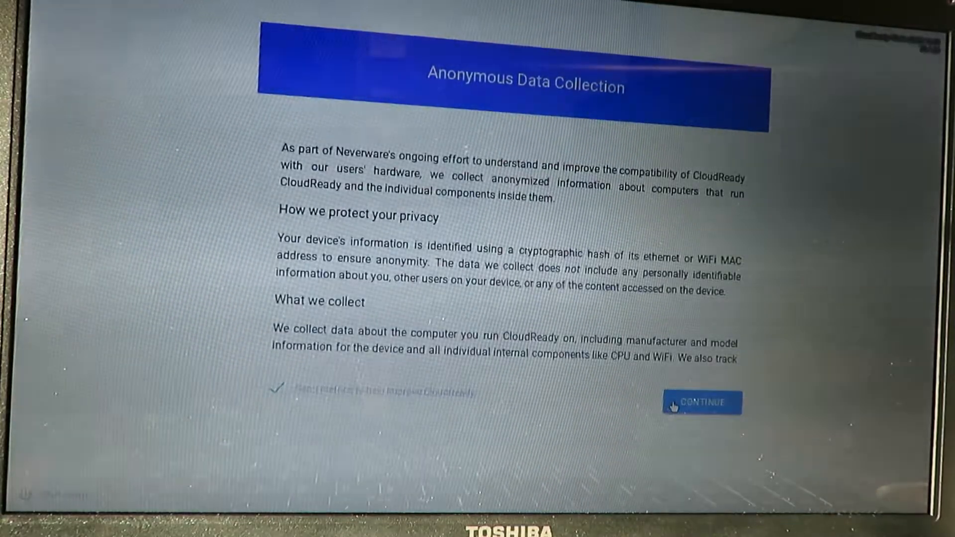
# Accept the Anonymous Data Collection notice and finish the remaining setup
pyautogui.click(700, 402)
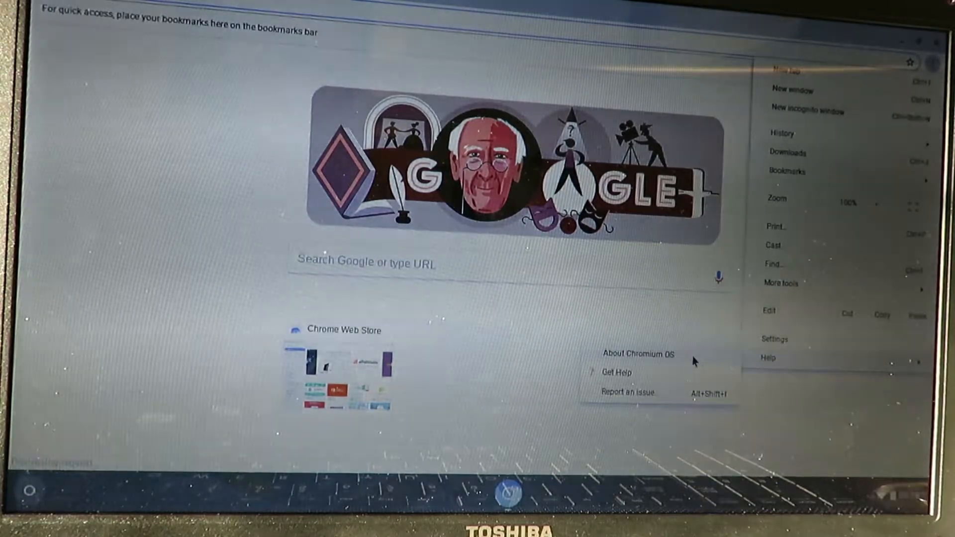
# Show the About CloudReady page via Help > About Chromium OS
pyautogui.click(639, 354)
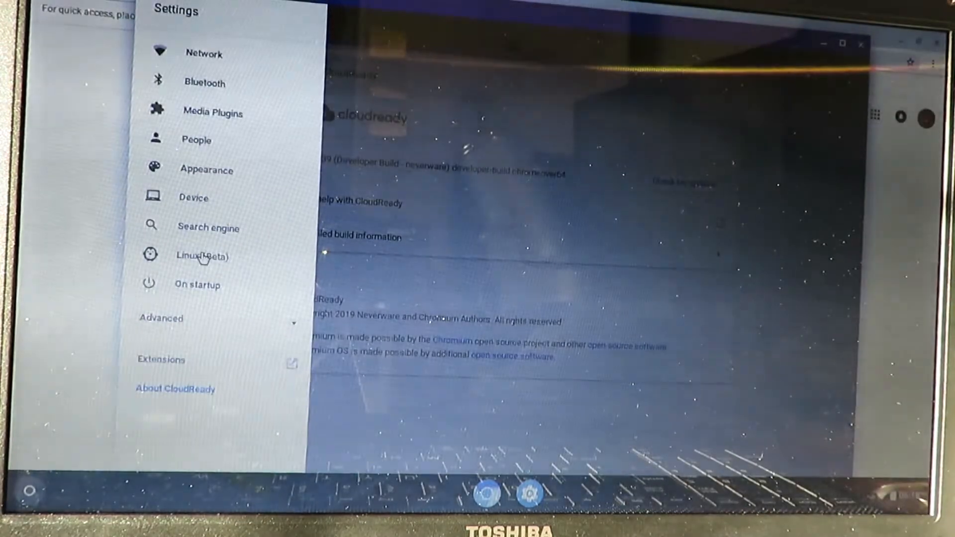
# Turn on Linux (Beta) in Settings and start its installation
pyautogui.click(201, 255)
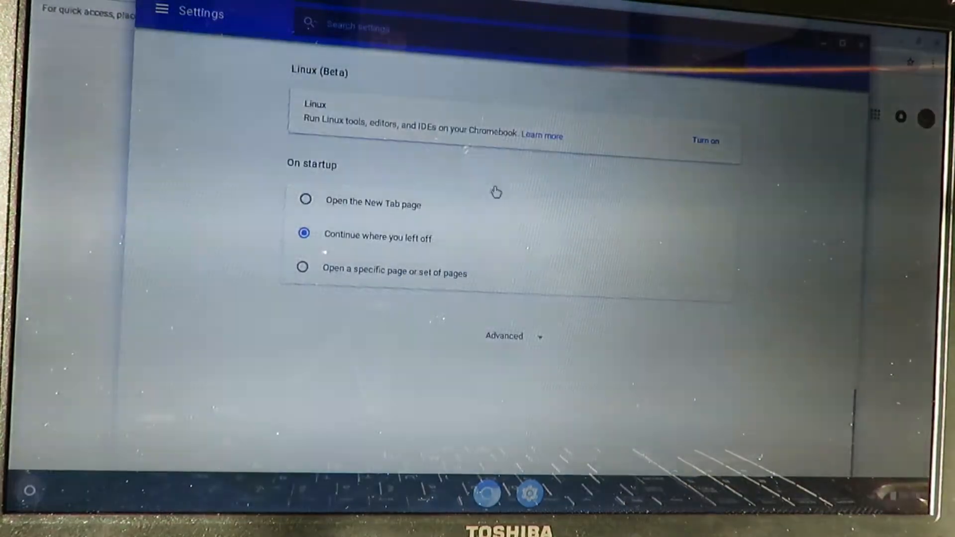
pyautogui.click(705, 141)
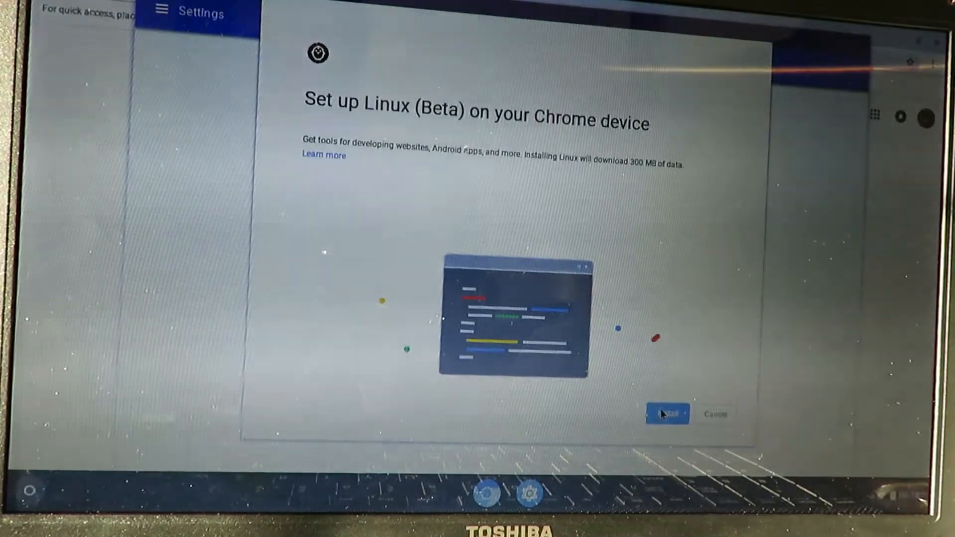
pyautogui.click(668, 414)
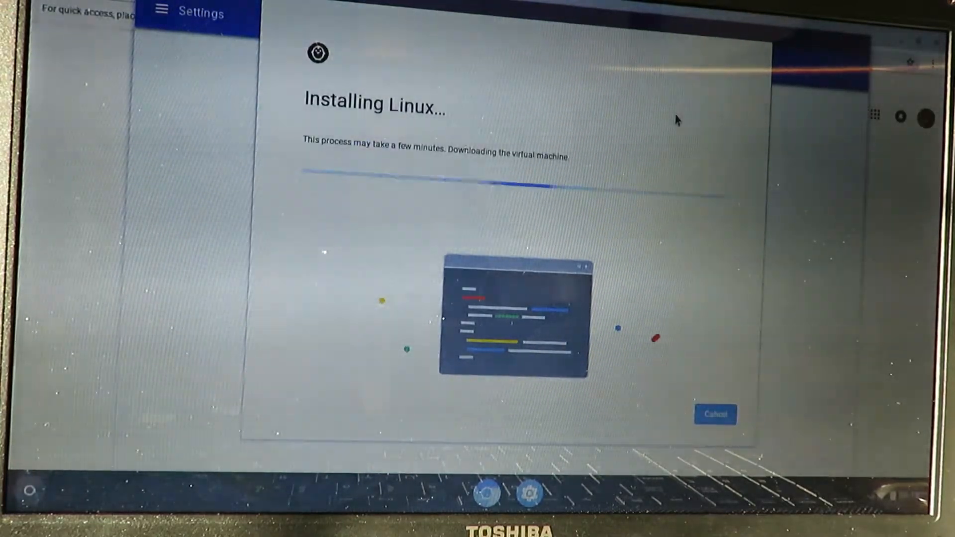